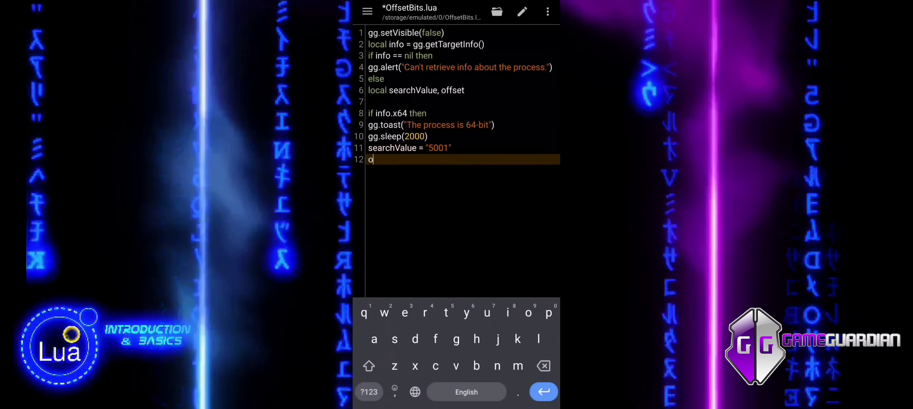
type("ffset = -0xE0")
type("for i")
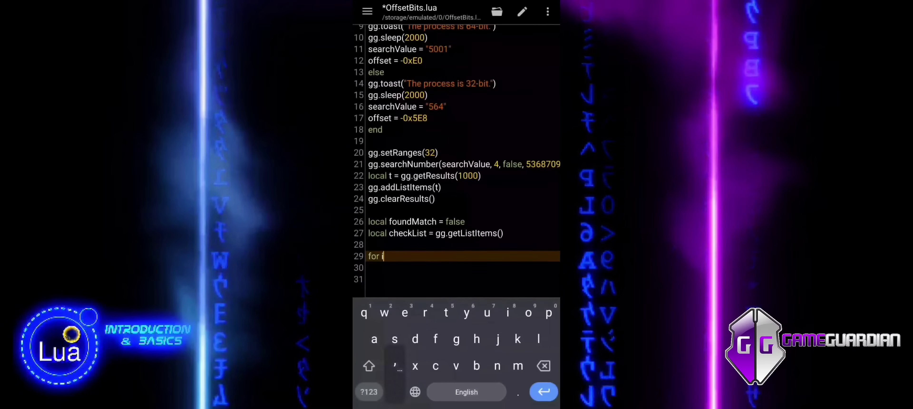
type(", v in ipairs() do")
left_click(463, 280)
type("local check")
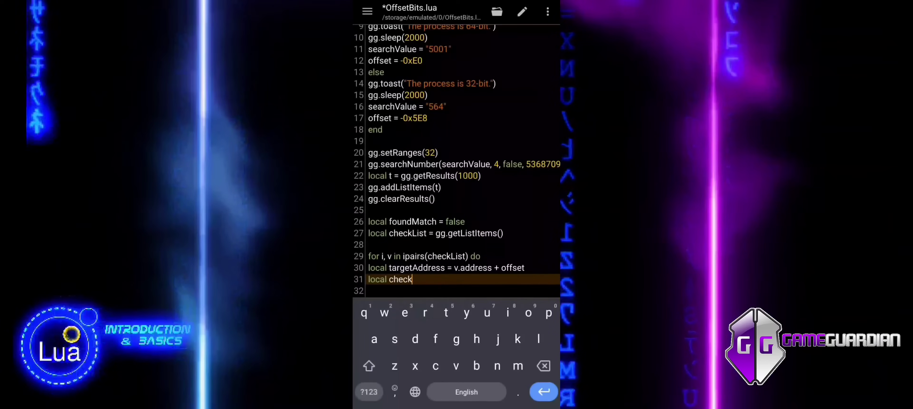
type("Value")
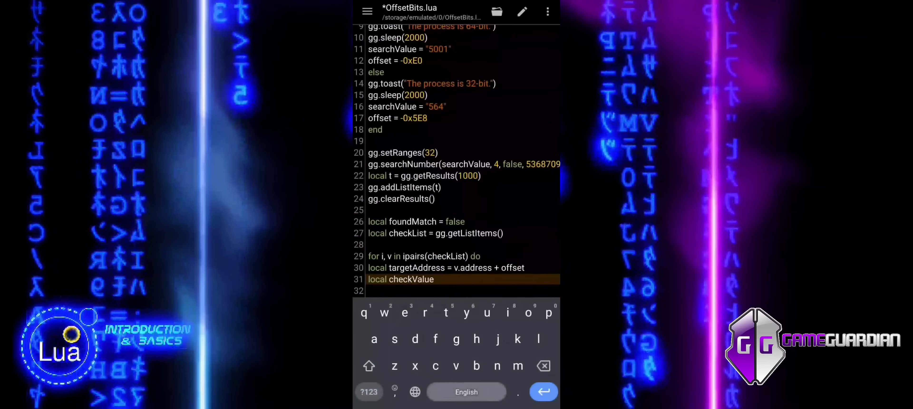